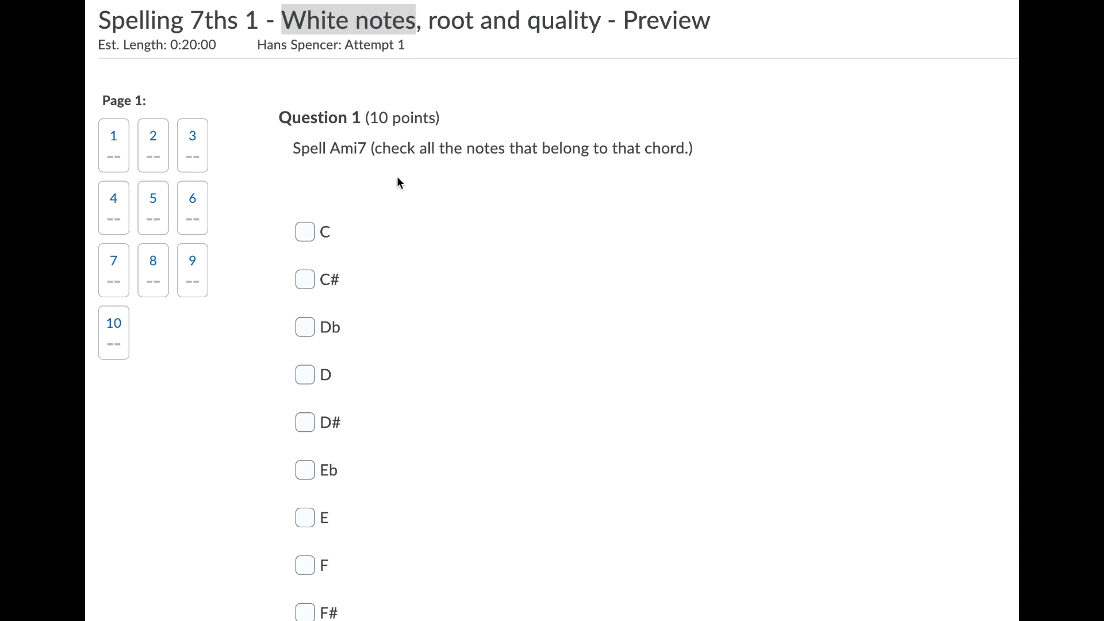
pyautogui.moveTo(321, 233)
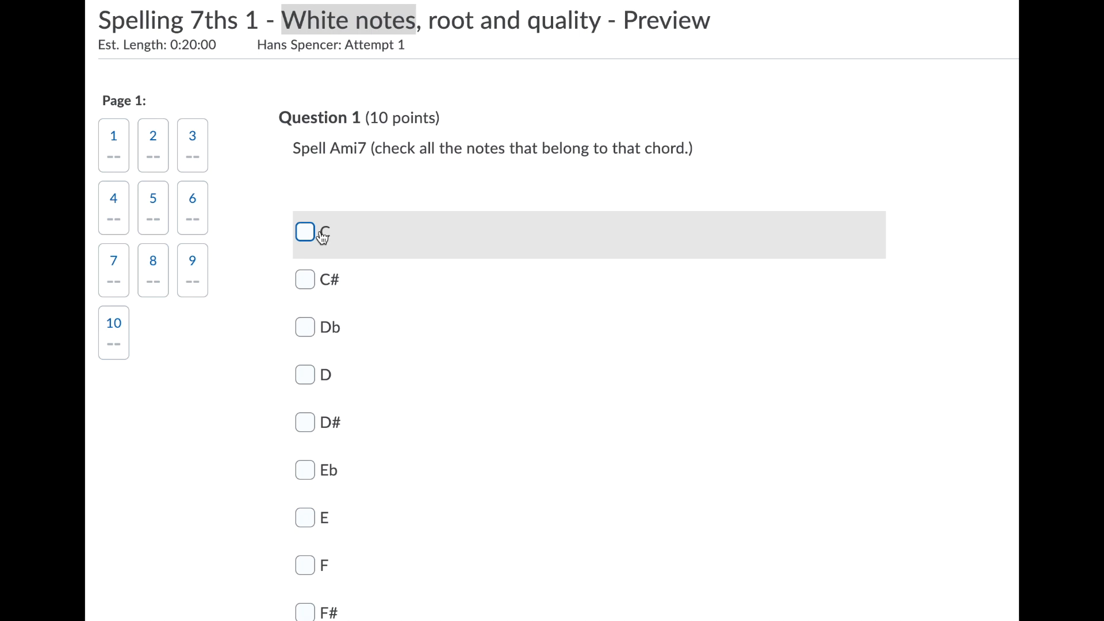
pyautogui.moveTo(348, 289)
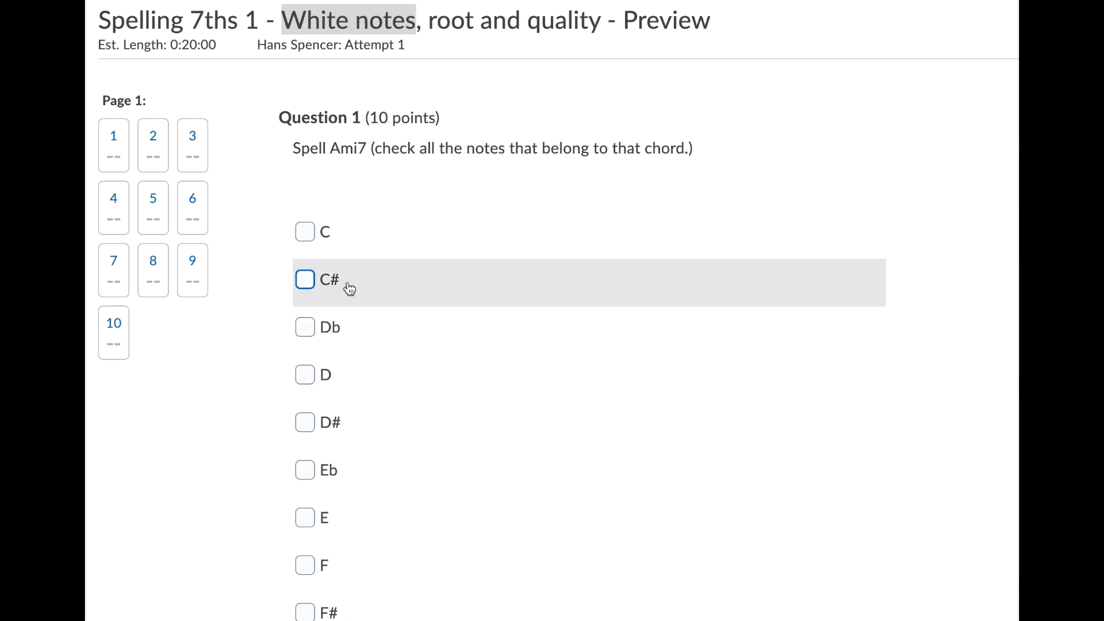
pyautogui.moveTo(345, 326)
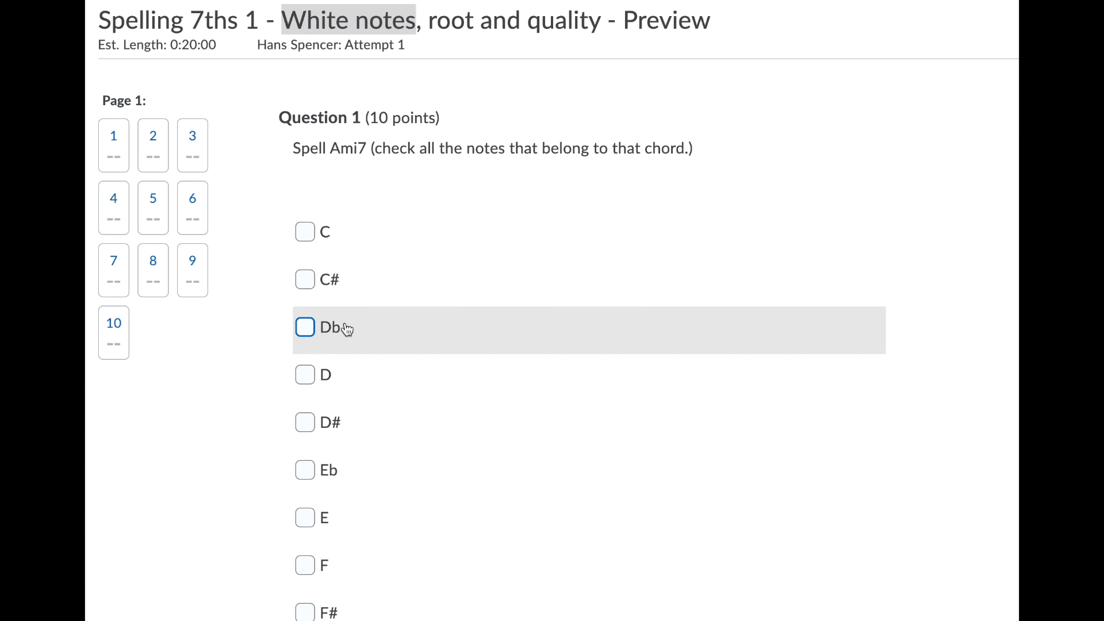
pyautogui.moveTo(502, 274)
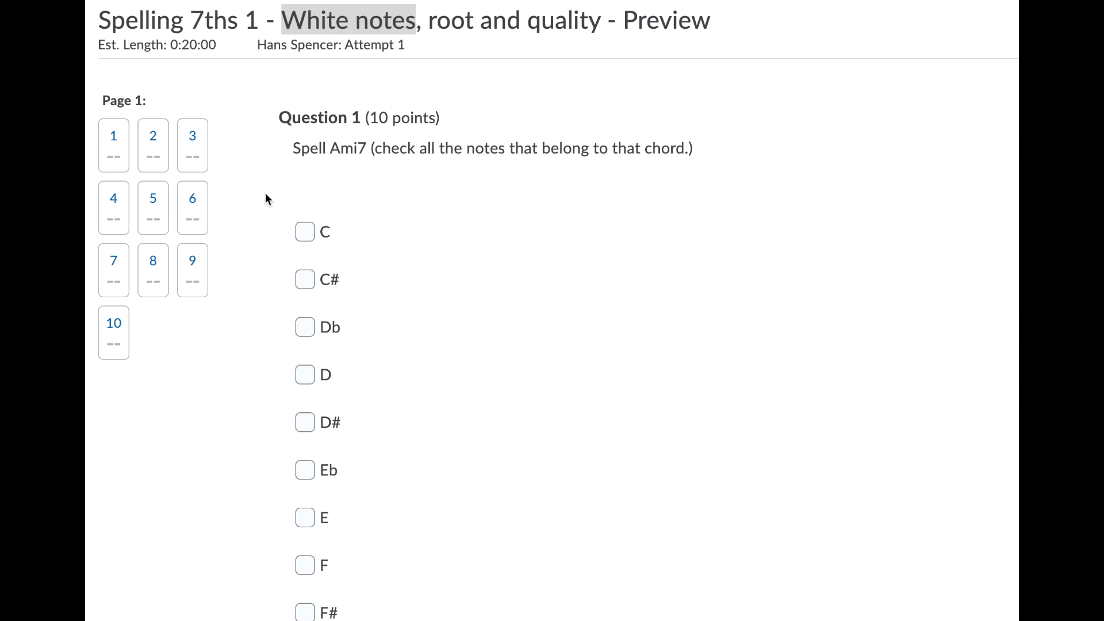
pyautogui.moveTo(391, 286)
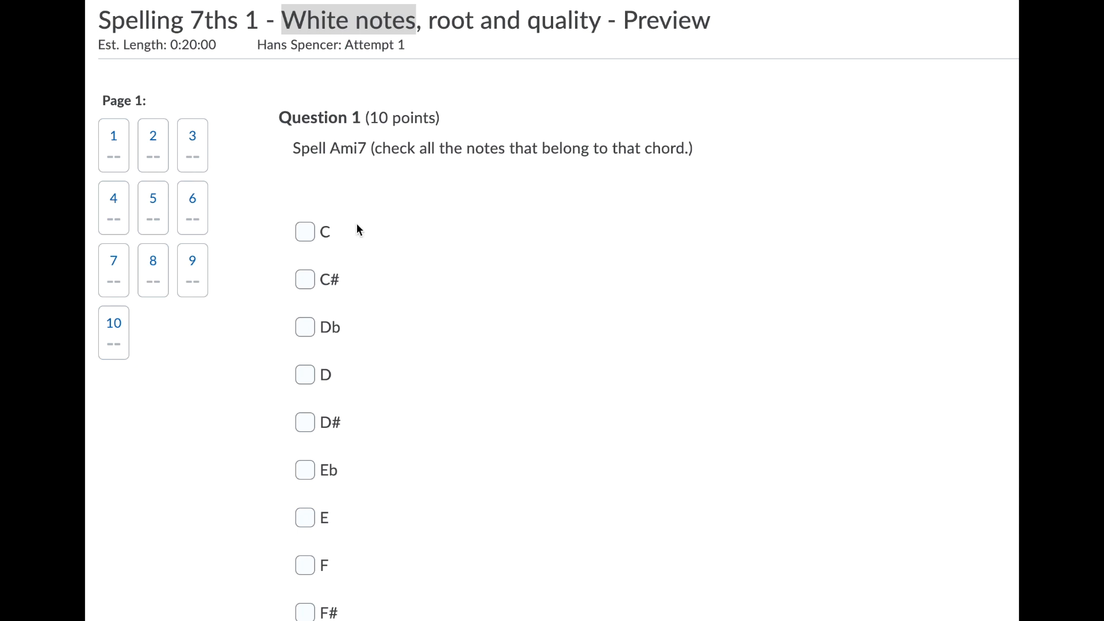
# Step: Check A, C and E as the notes of Ami7 in question 1
pyautogui.scroll(-3)
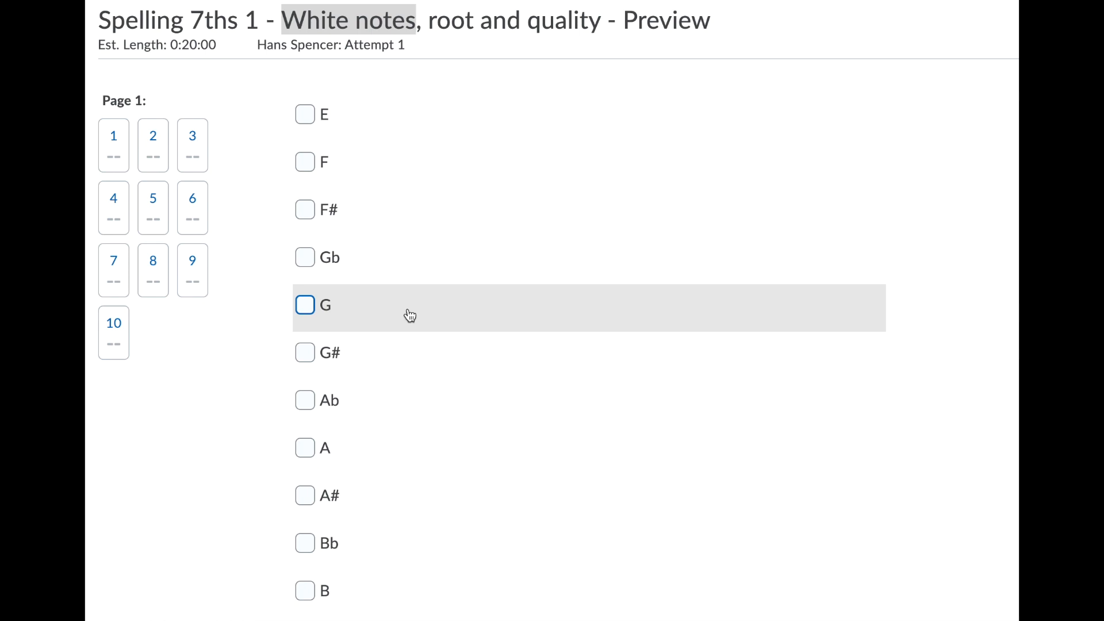
pyautogui.click(305, 449)
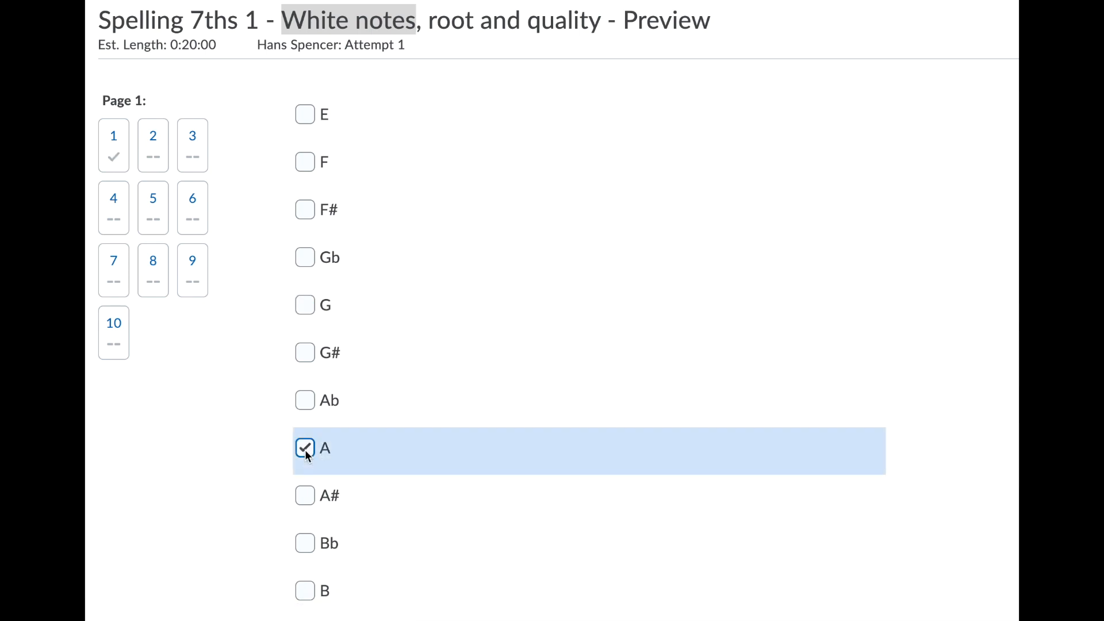
pyautogui.moveTo(340, 315)
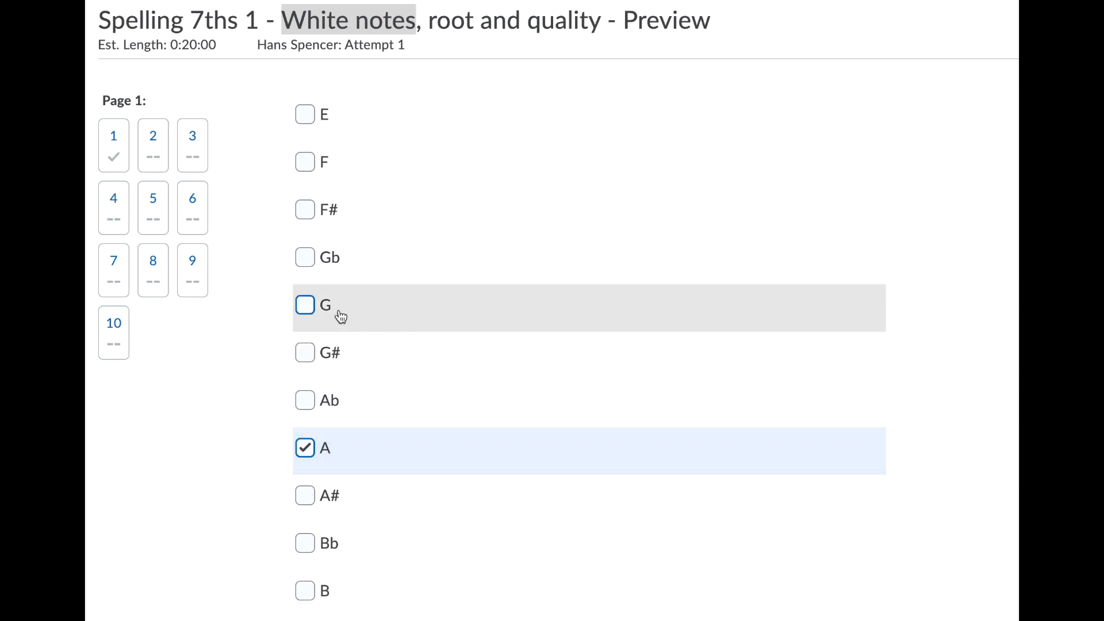
pyautogui.moveTo(403, 480)
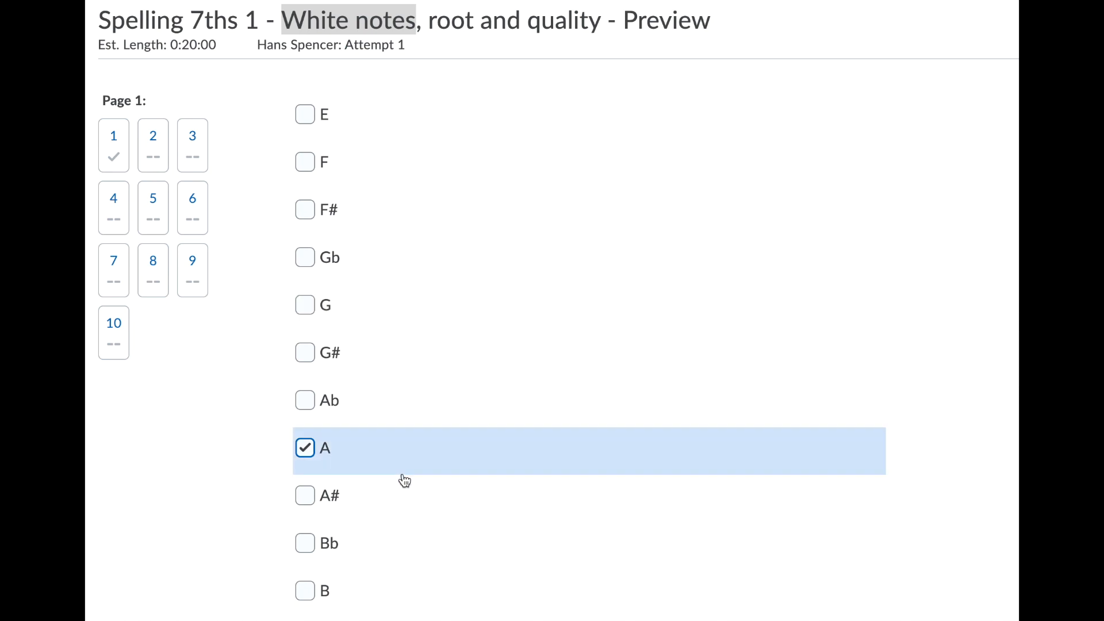
pyautogui.moveTo(438, 386)
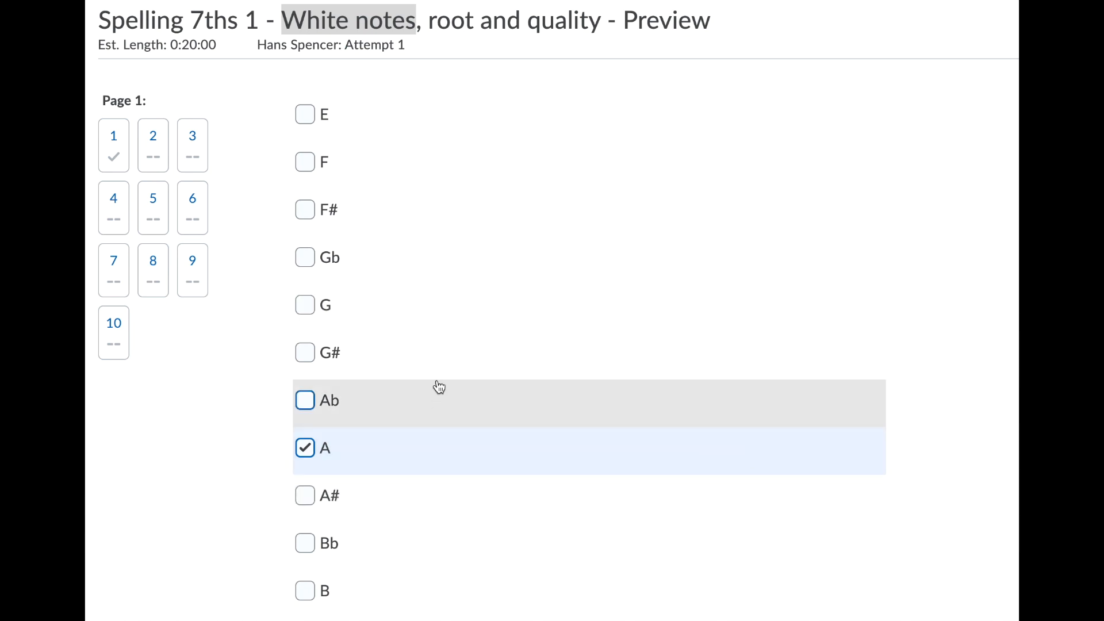
pyautogui.scroll(-3)
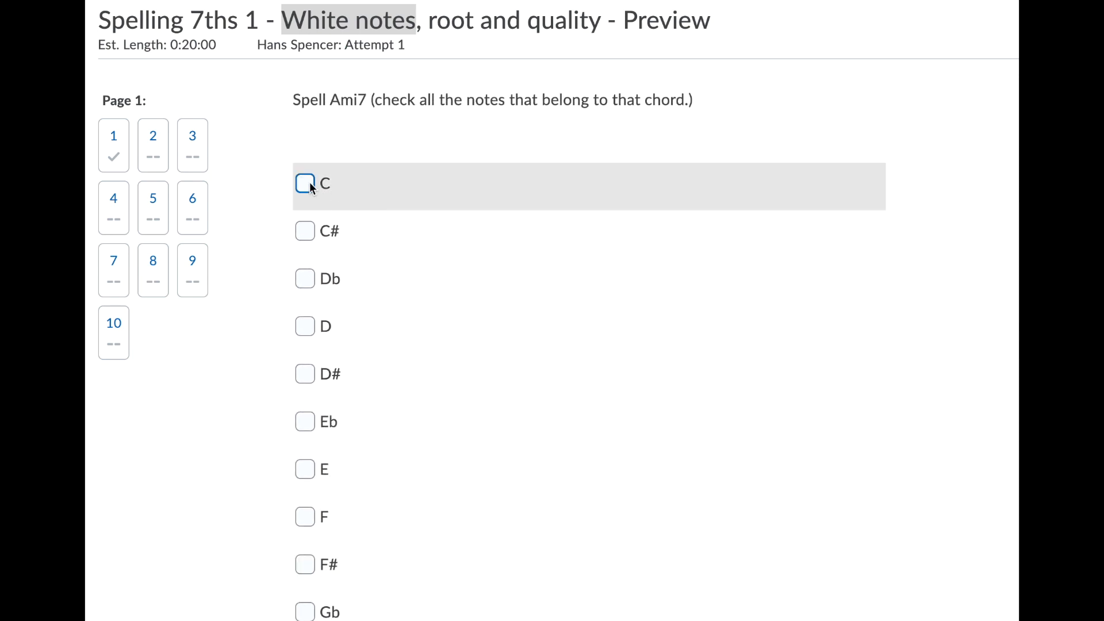
pyautogui.click(305, 183)
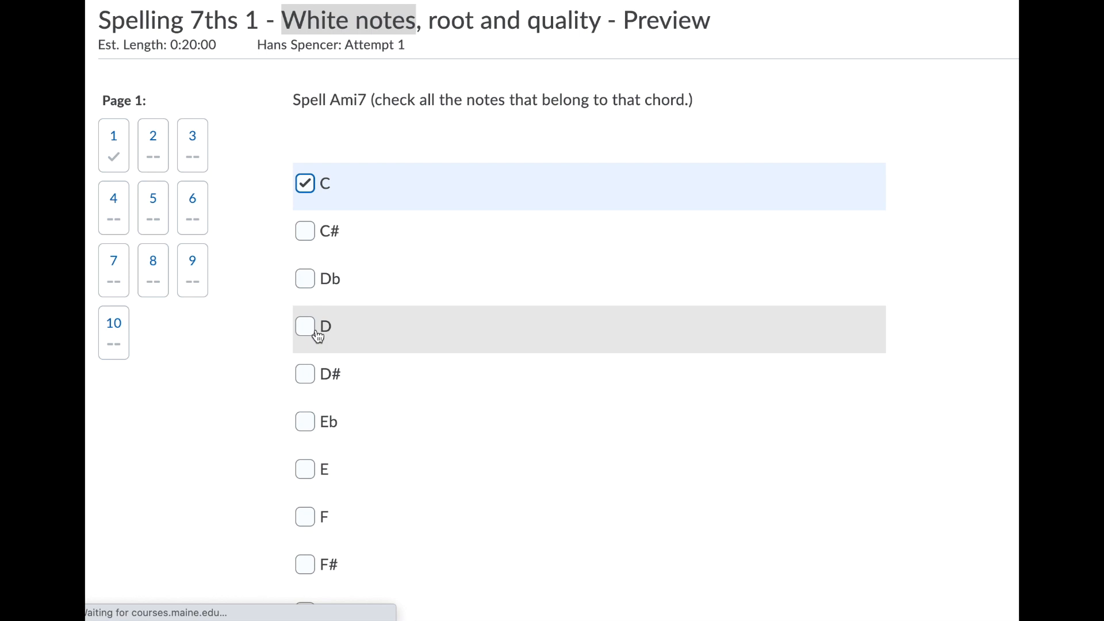
pyautogui.click(304, 469)
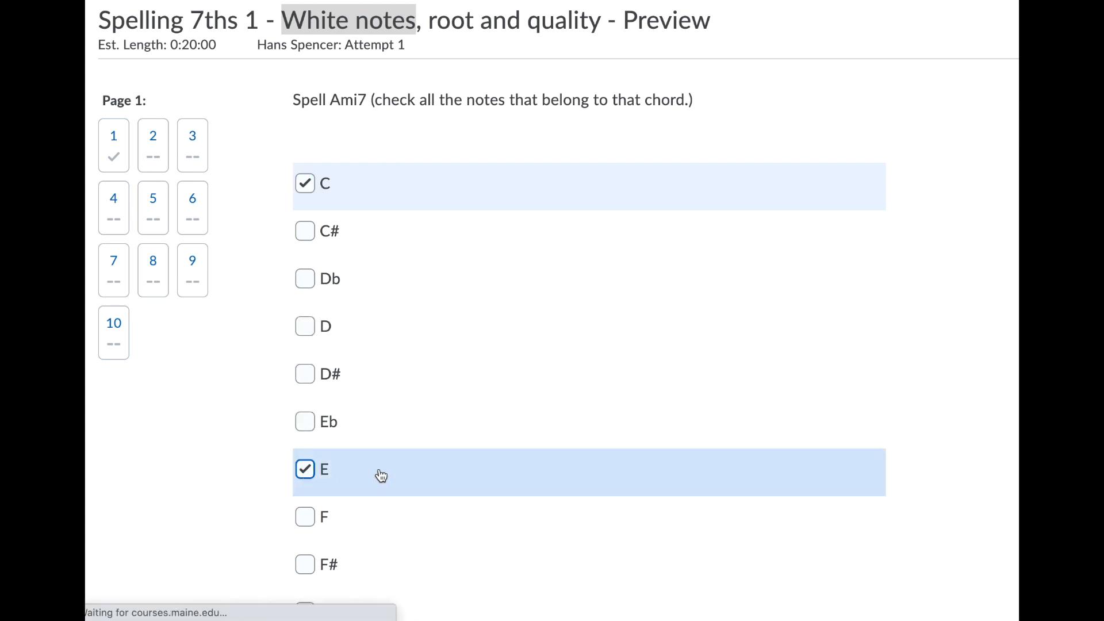
pyautogui.scroll(-3)
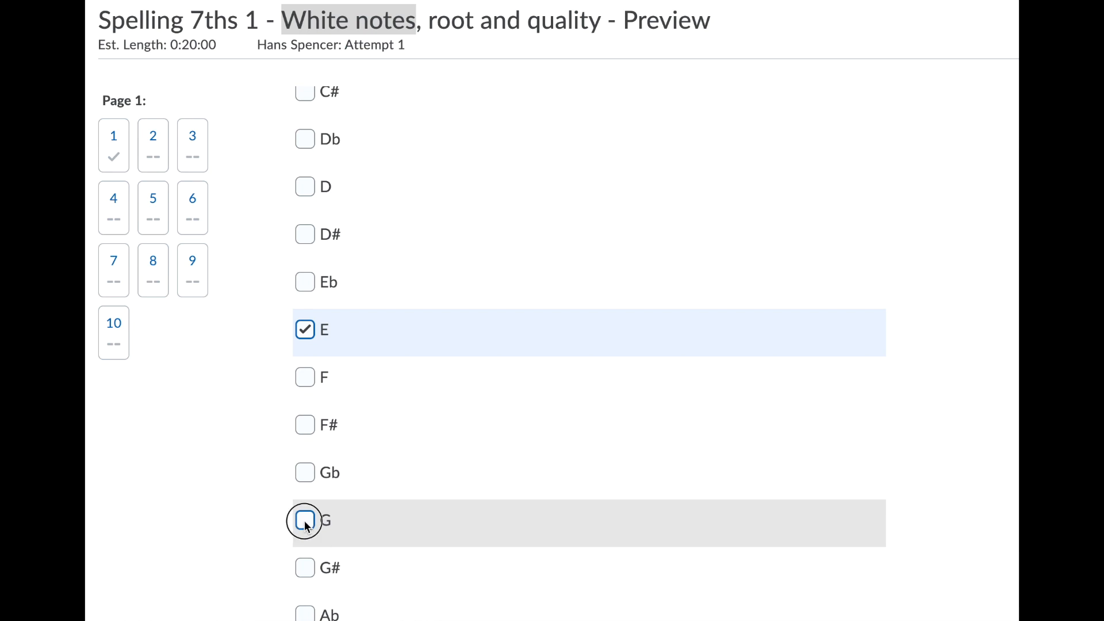
pyautogui.scroll(-3)
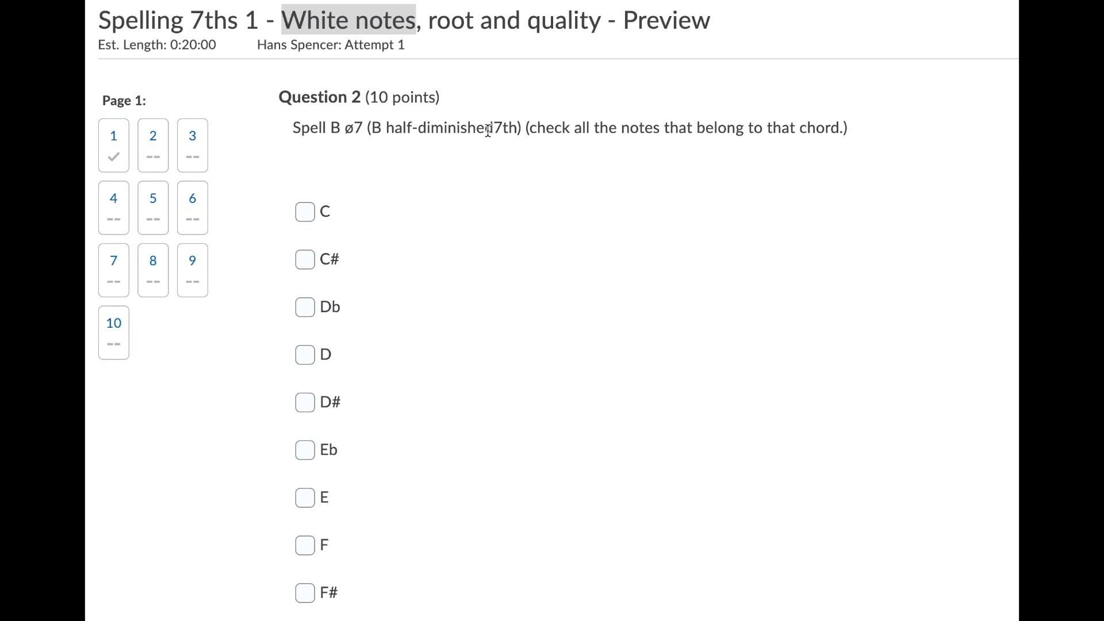
# Step: Check B, D, F and A as the notes of Bø7 in question 2
pyautogui.scroll(-3)
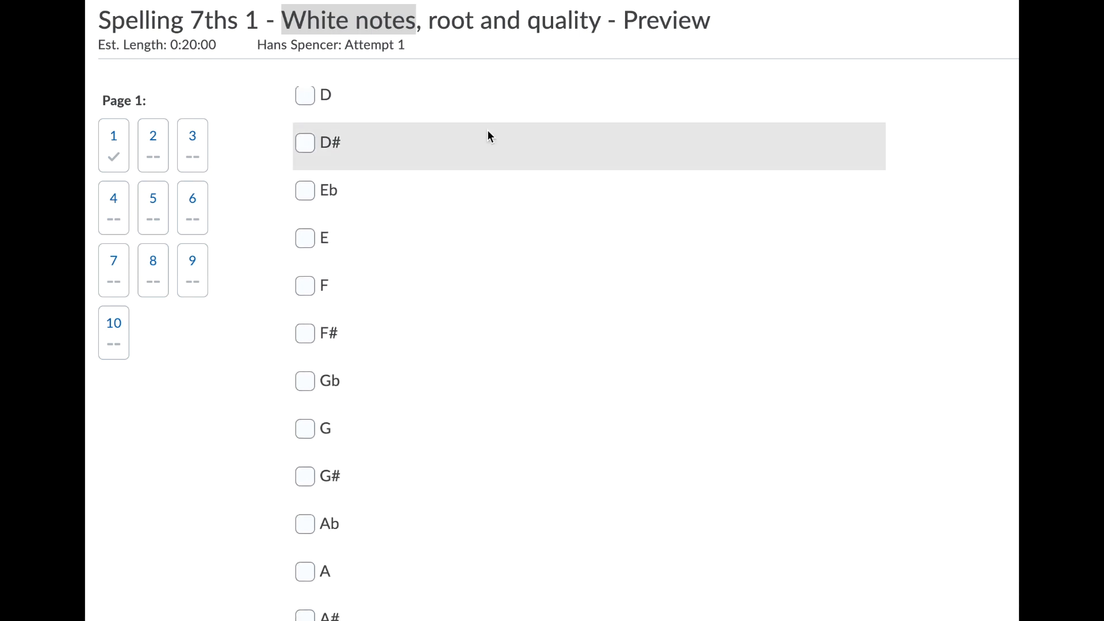
pyautogui.click(304, 567)
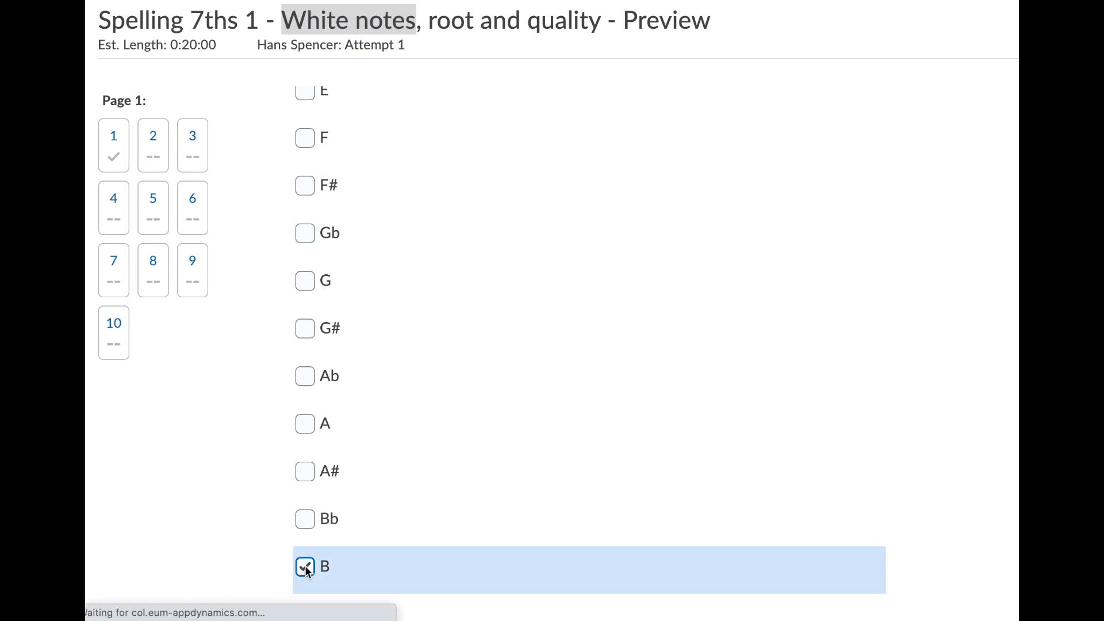
pyautogui.click(305, 567)
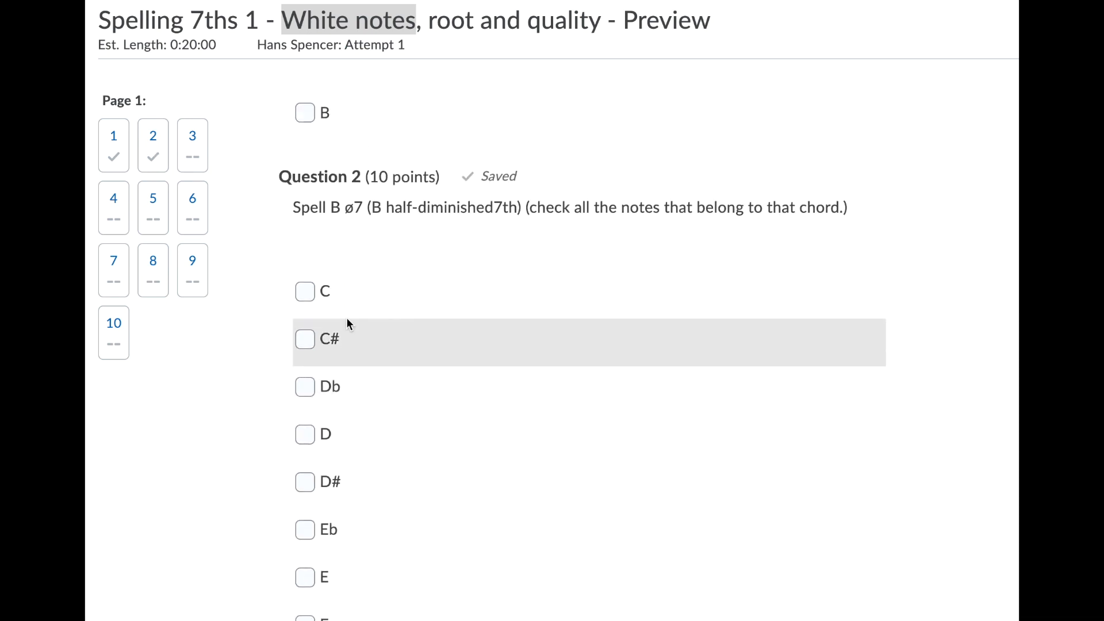
pyautogui.click(304, 433)
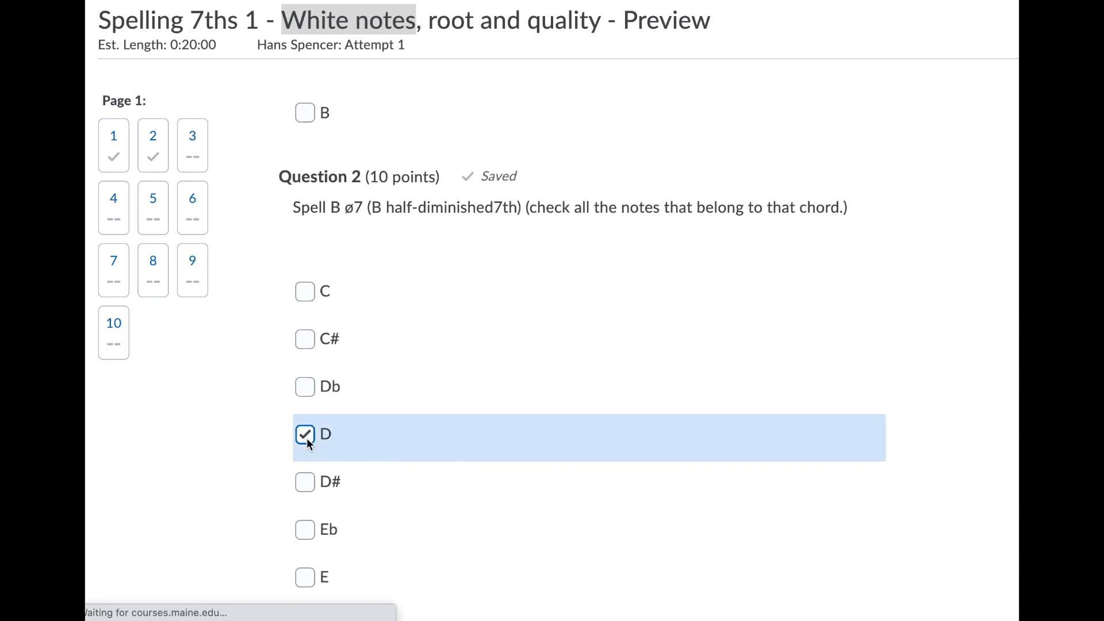
pyautogui.moveTo(528, 372)
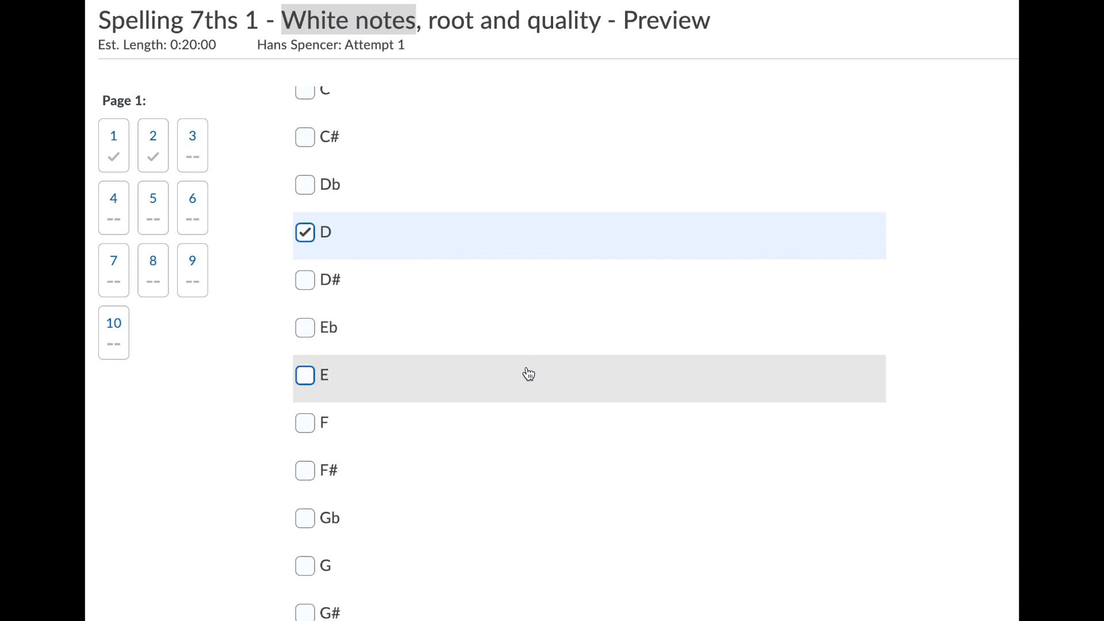
pyautogui.click(305, 422)
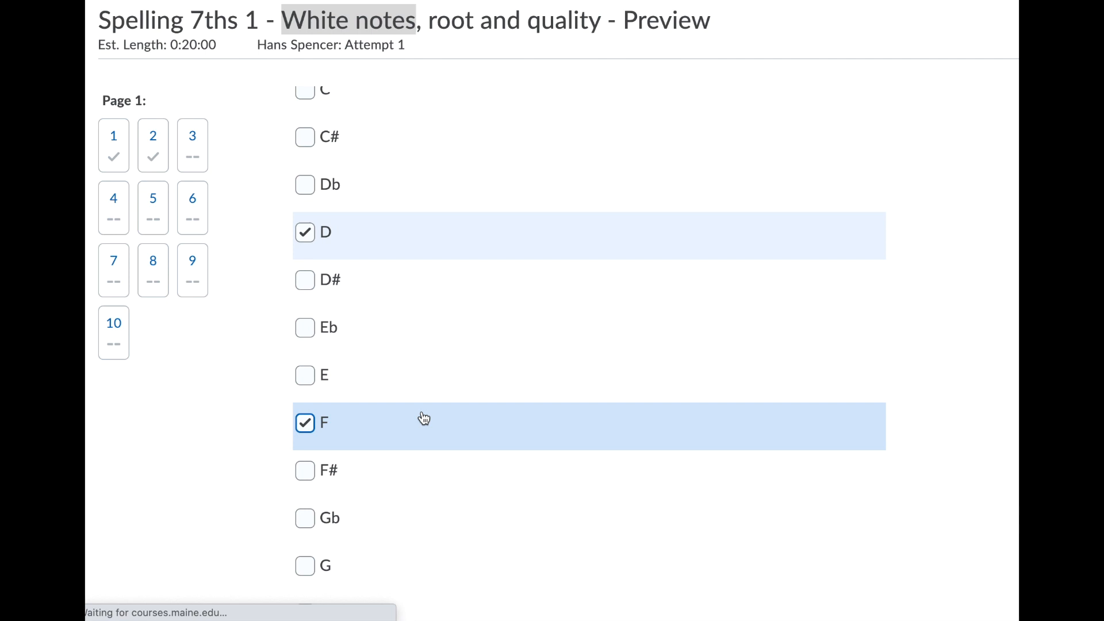
pyautogui.scroll(-3)
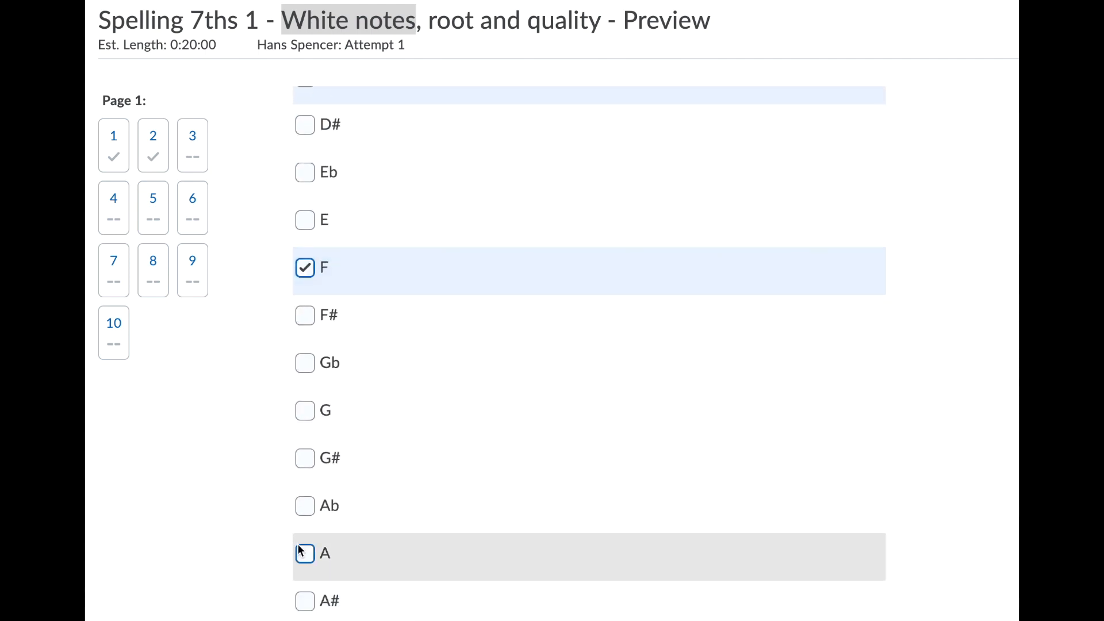
pyautogui.click(305, 552)
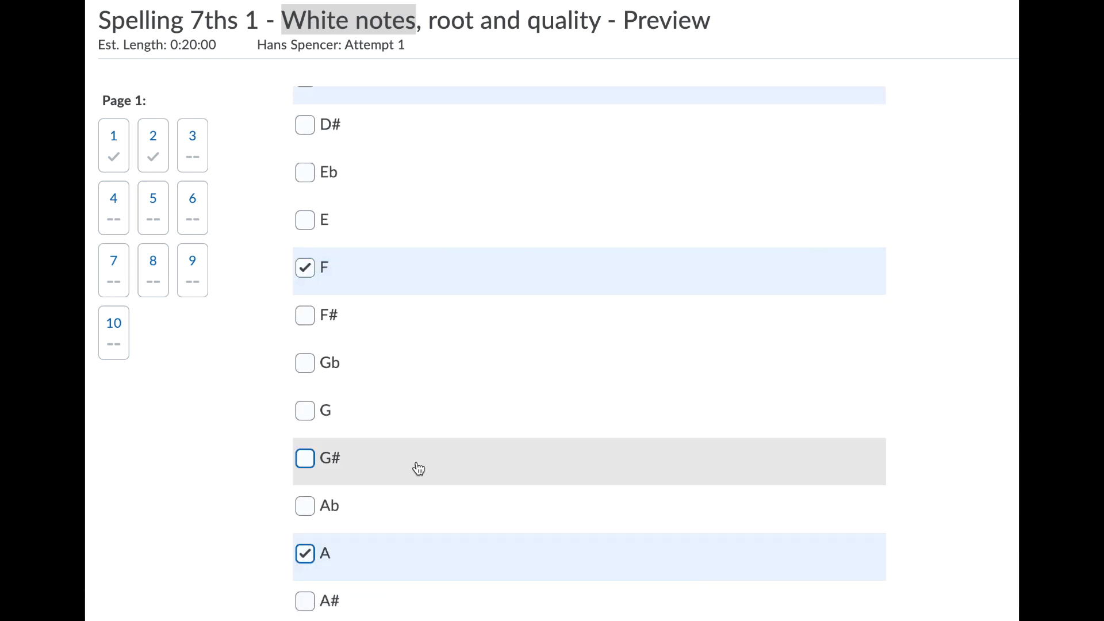
pyautogui.scroll(-3)
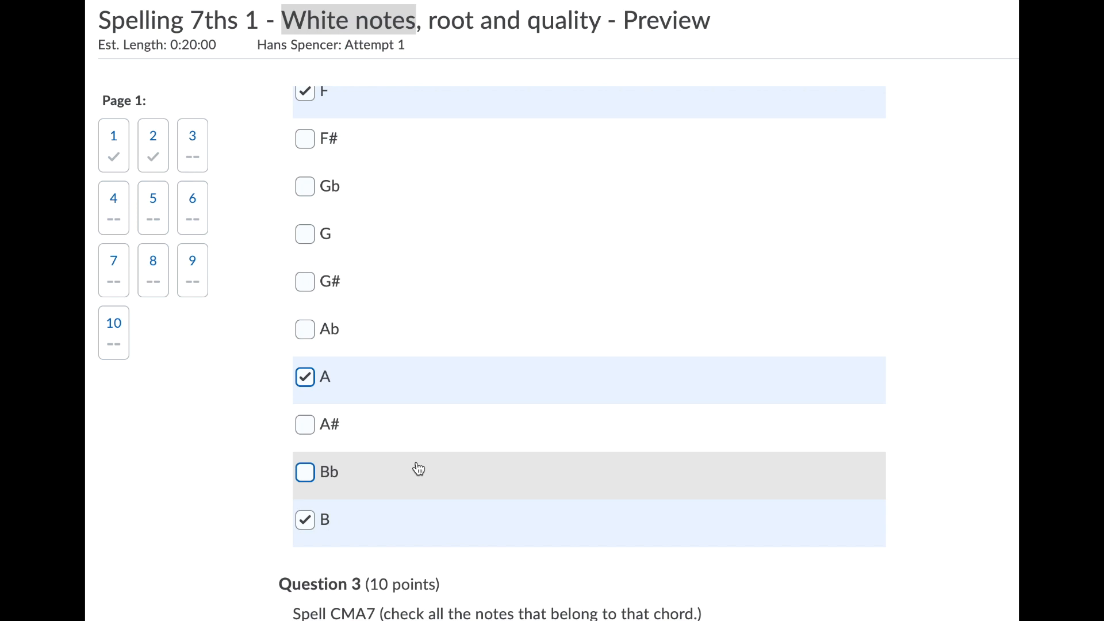
# Step: Check C as a note of CMA7 in question 3
pyautogui.scroll(-3)
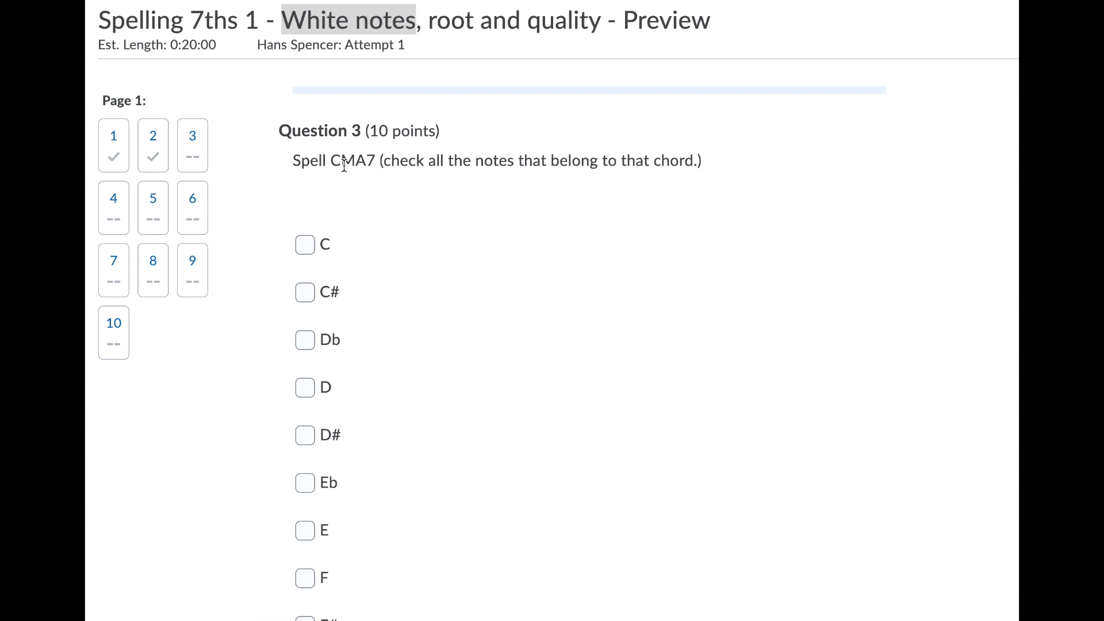
pyautogui.click(305, 244)
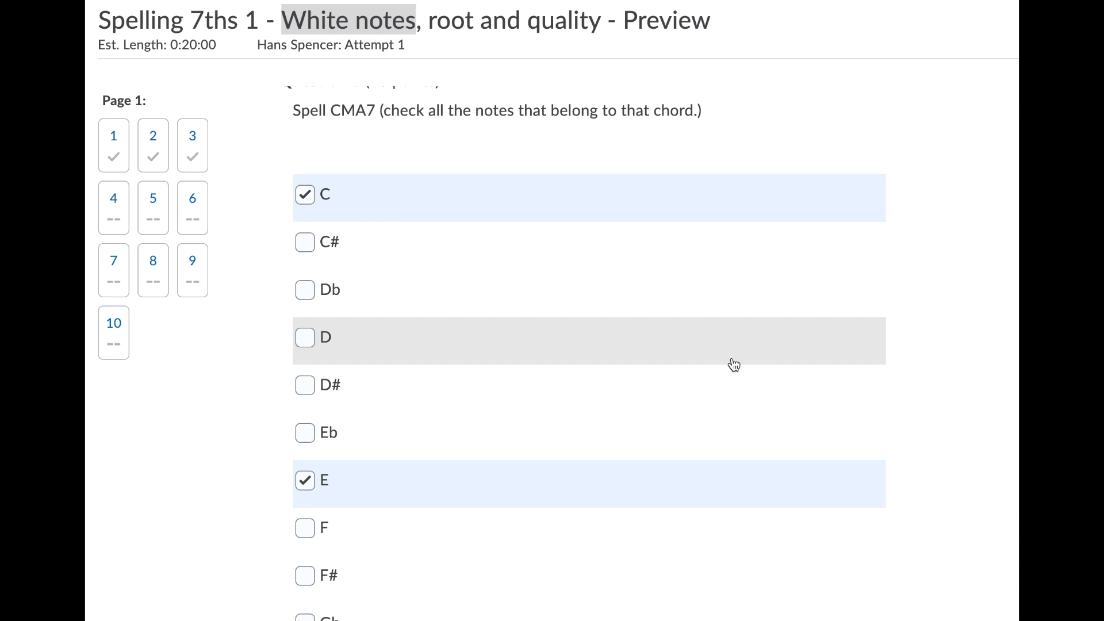
pyautogui.moveTo(733, 364)
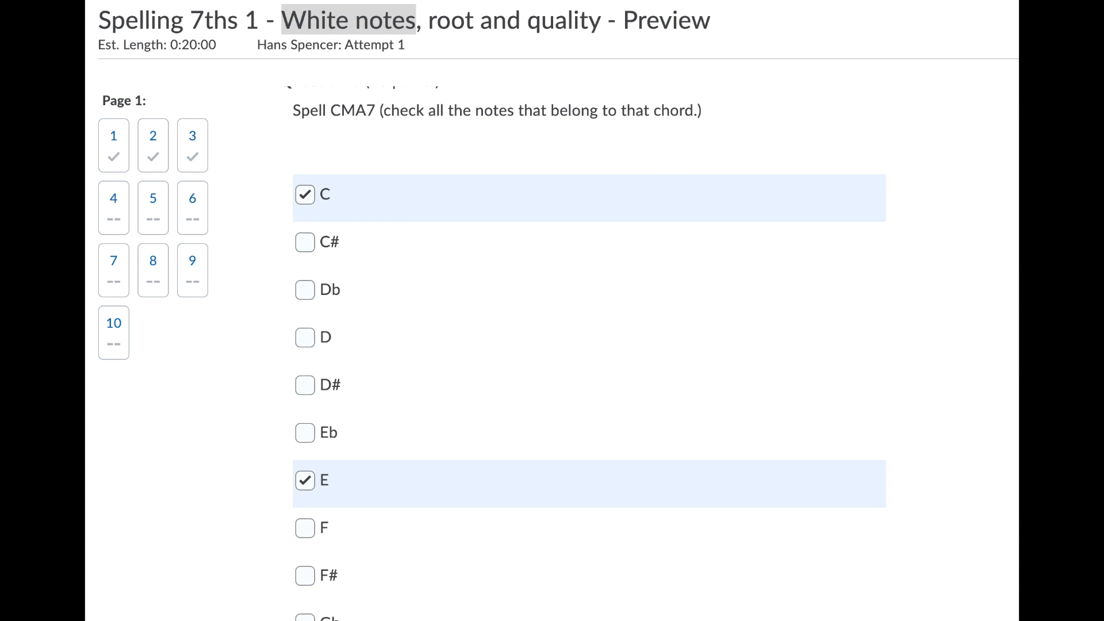